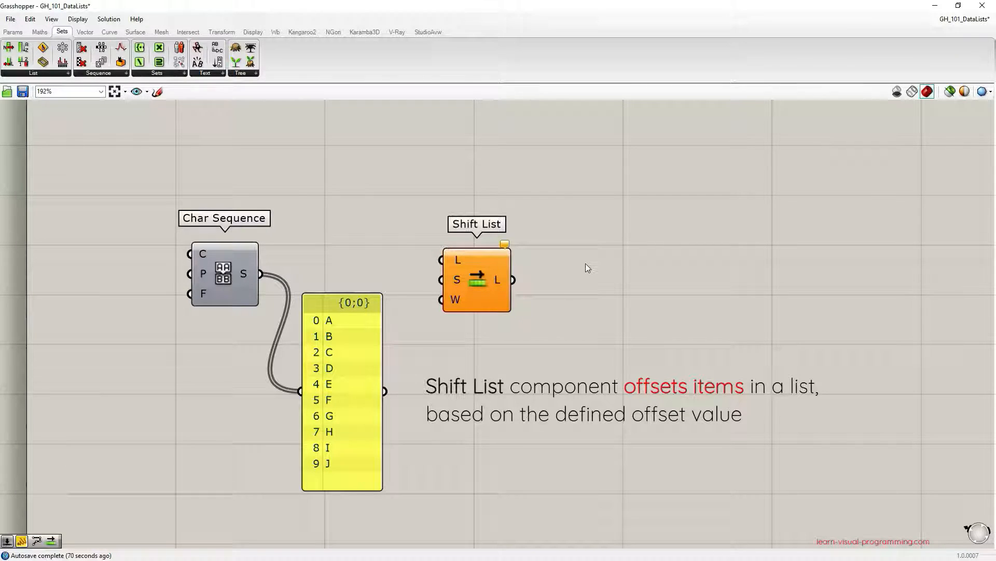
mouse_move(462, 289)
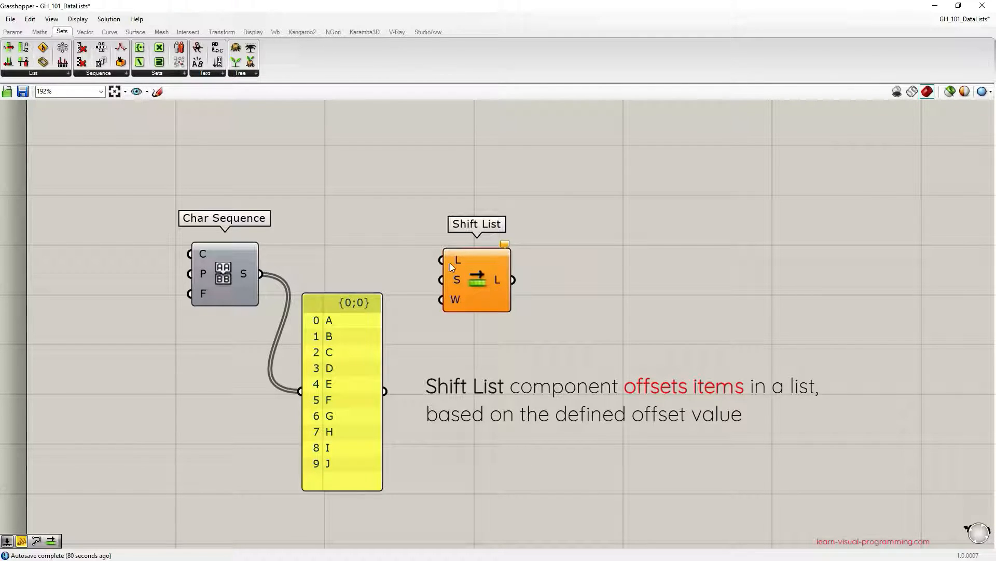
mouse_move(456, 280)
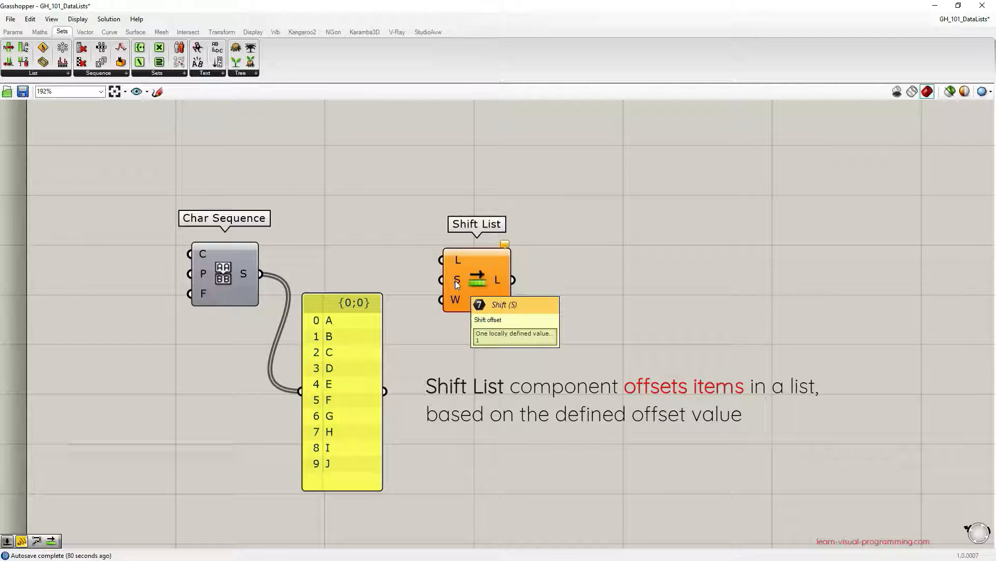
mouse_move(459, 307)
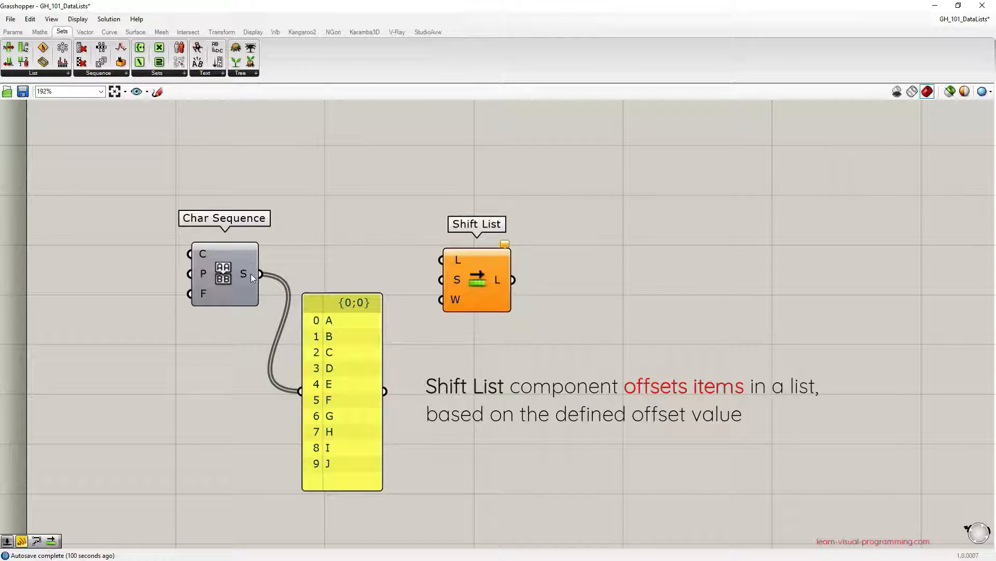
mouse_move(261, 277)
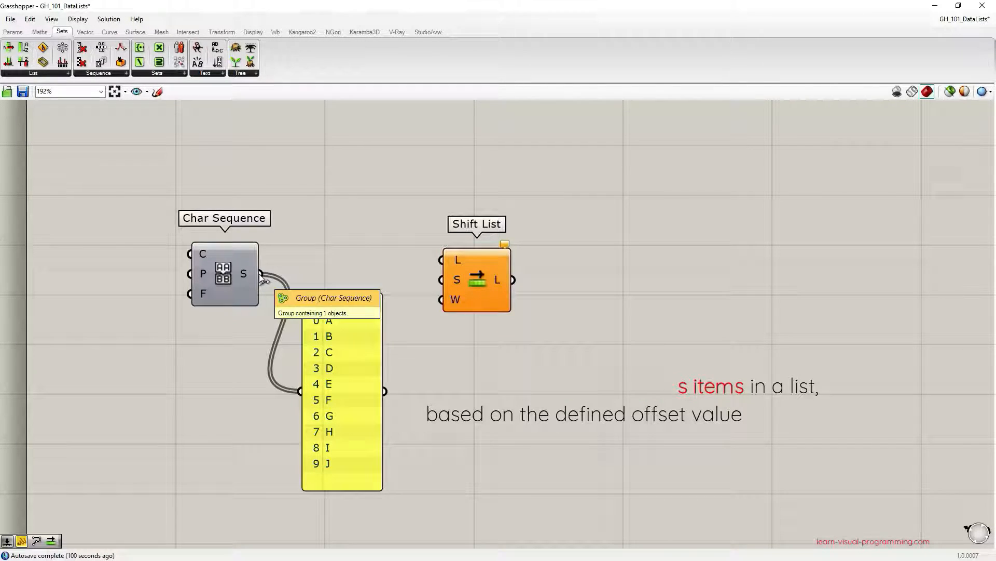
Wire the letter sequence into Shift List and add a Panel showing B through J, then A.
drag(260, 274, 439, 259)
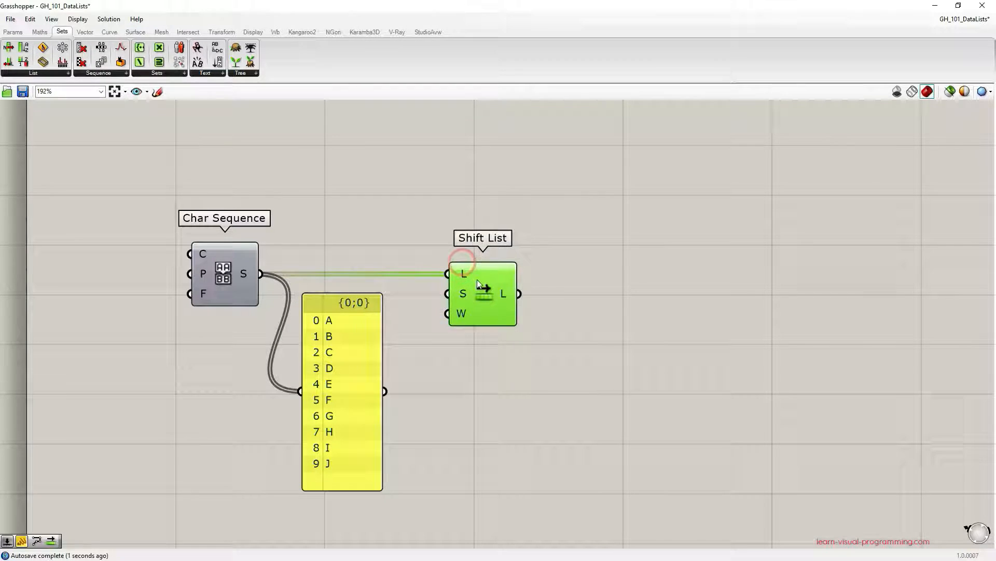
click(12, 32)
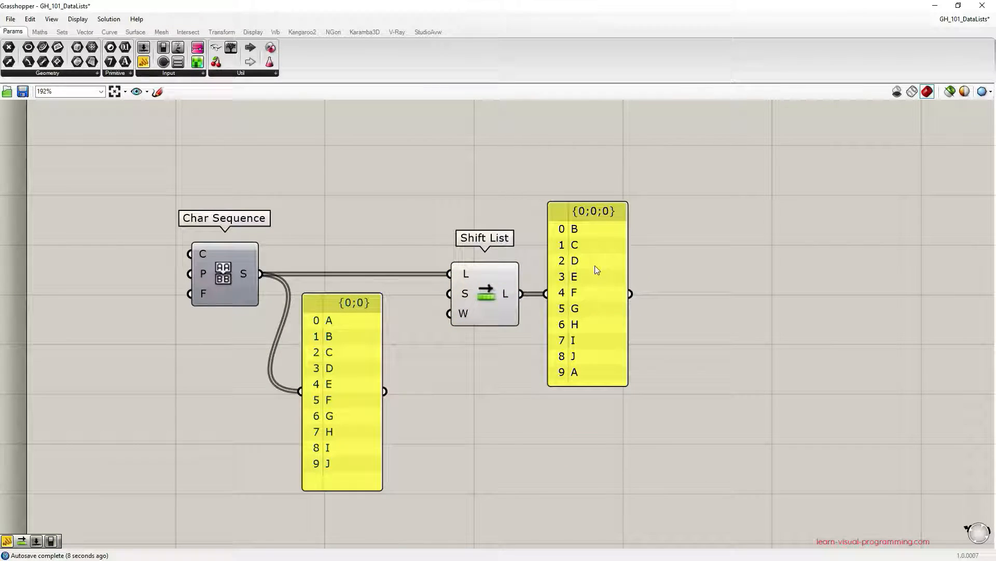
mouse_move(354, 351)
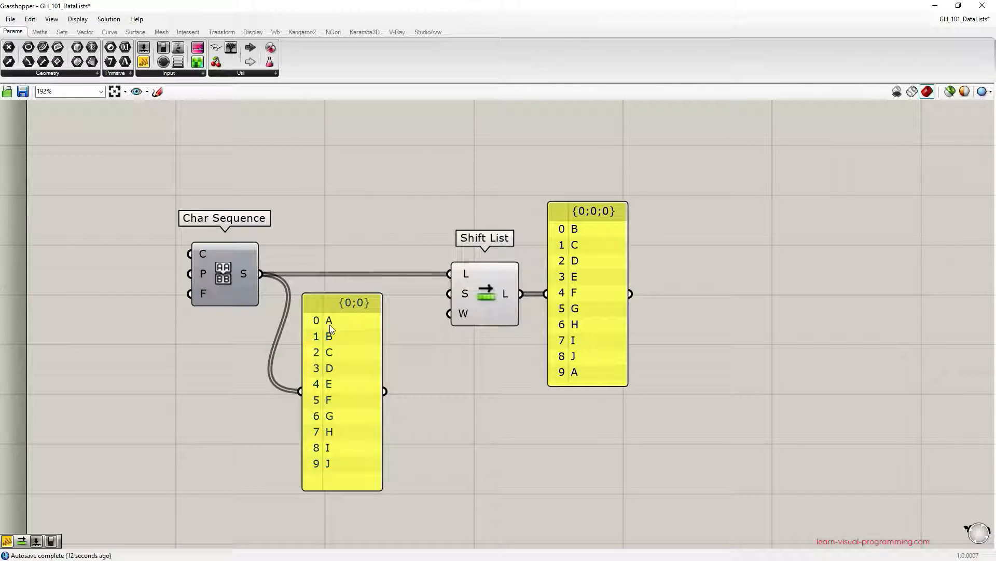
mouse_move(330, 328)
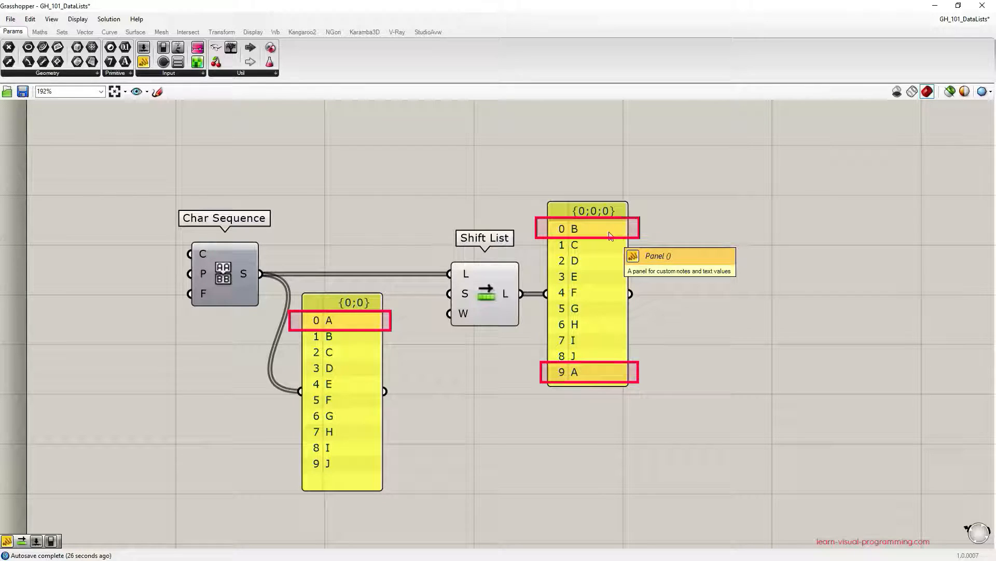
mouse_move(458, 295)
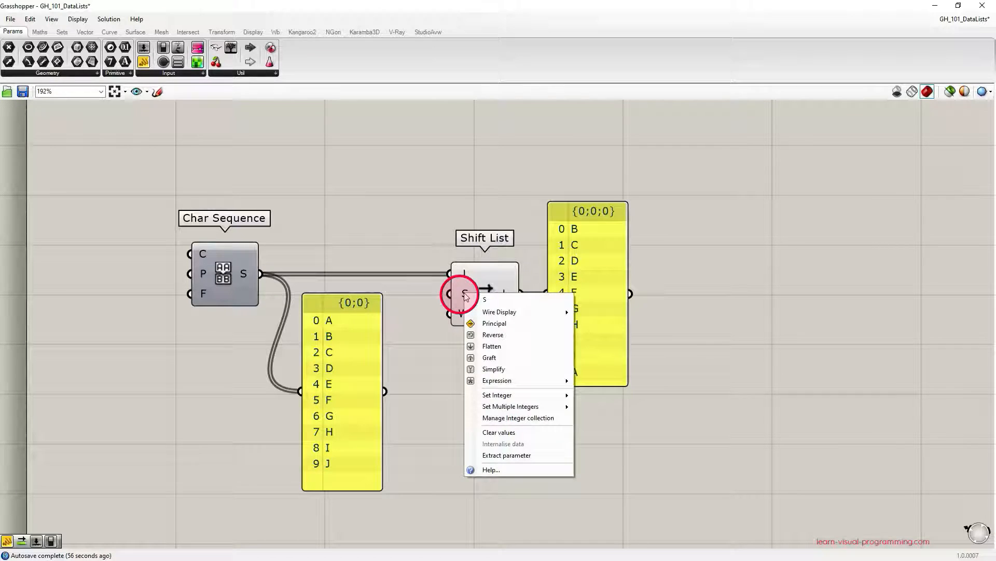
mouse_move(497, 395)
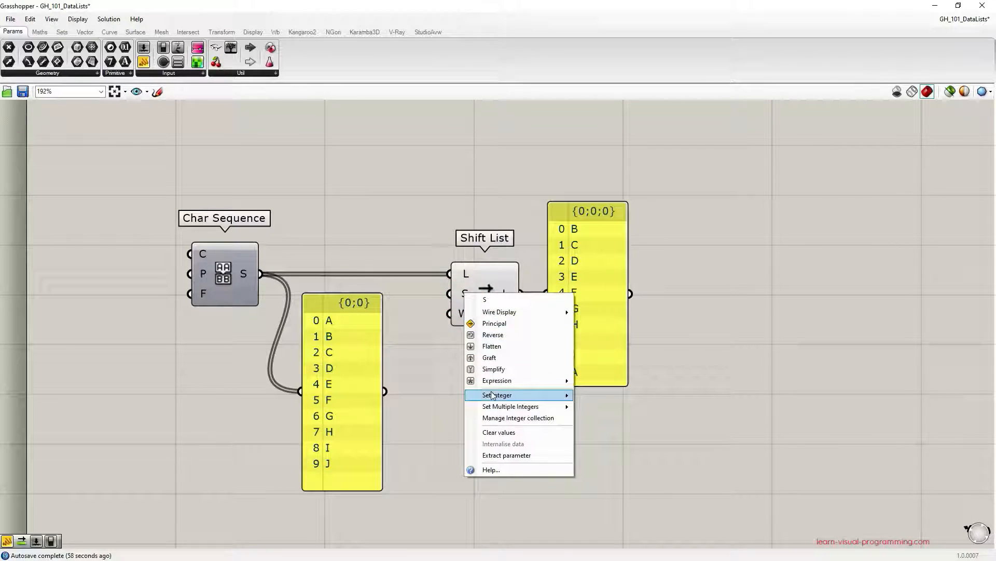
Set Shift List's S offset to 2 with Set Integer, giving C through J, A, B.
click(498, 394)
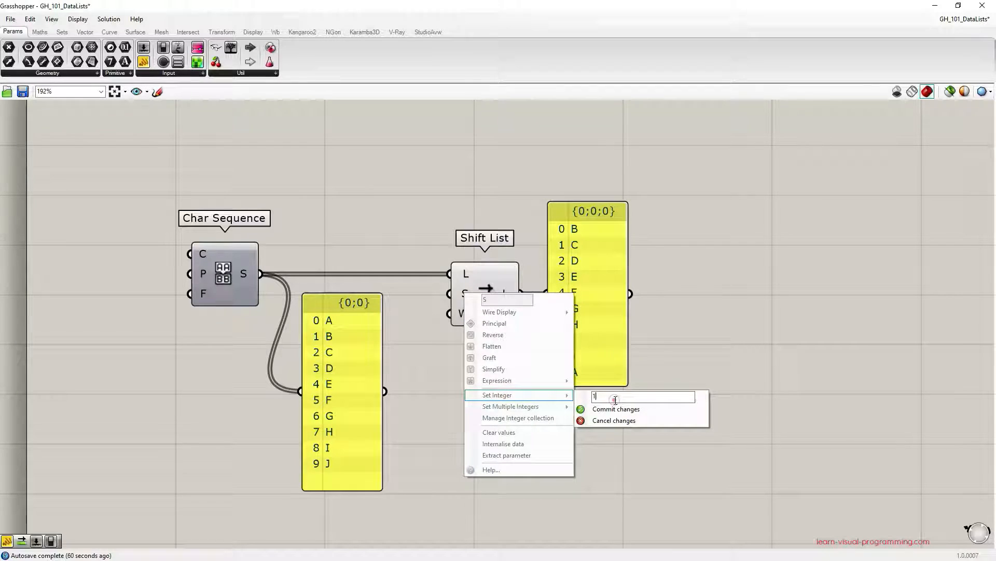
mouse_move(642, 408)
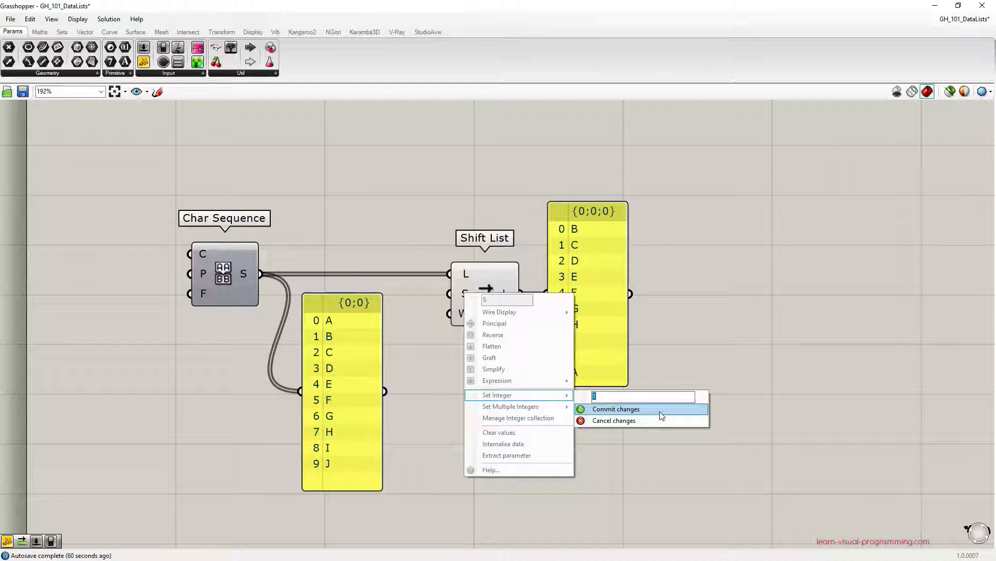
text(2)
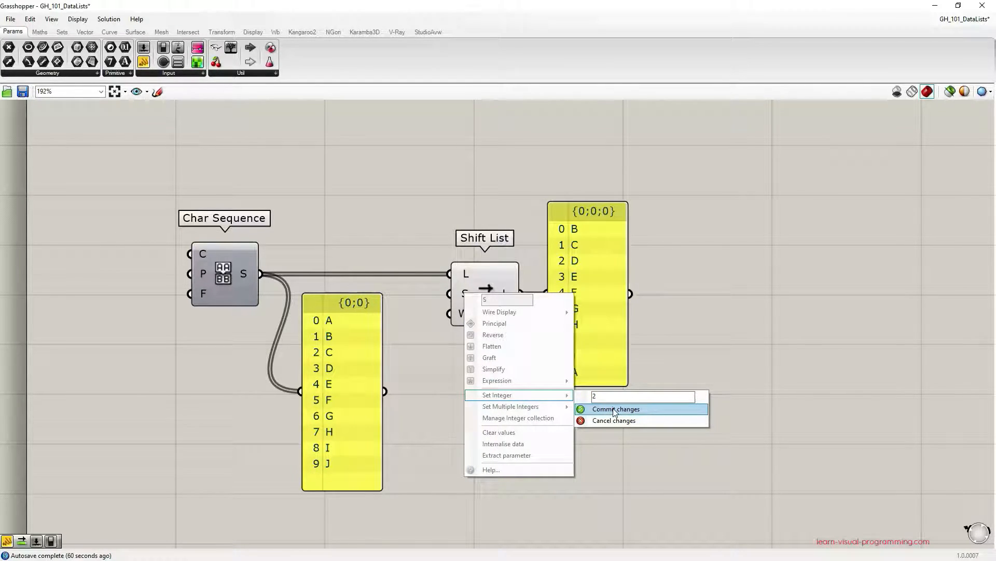
click(614, 409)
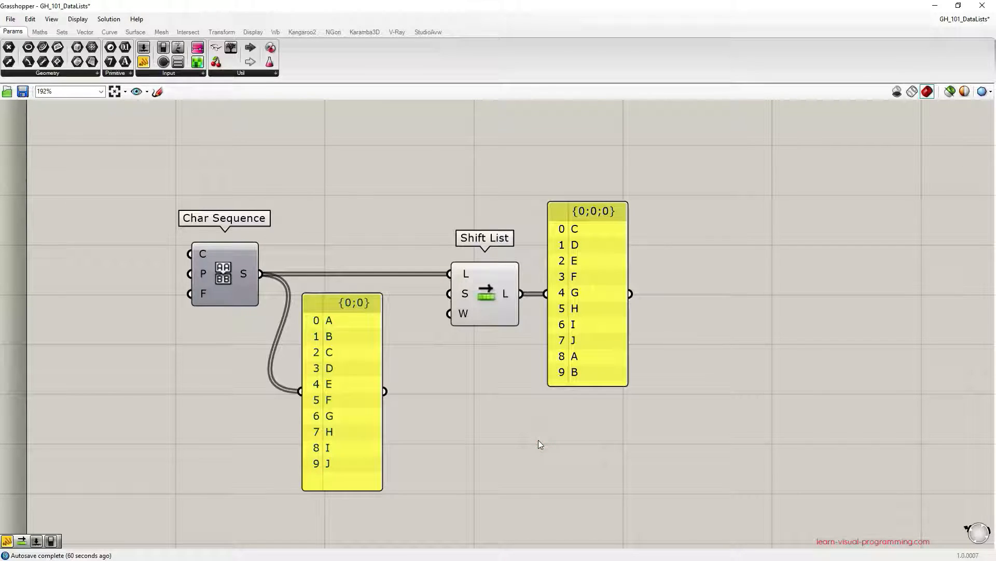
mouse_move(580, 234)
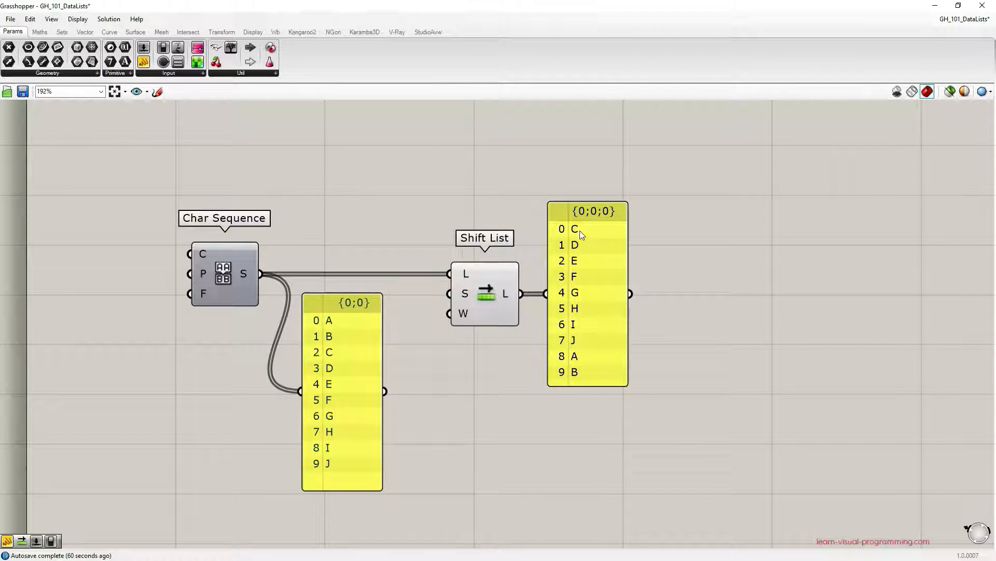
Move Shift List and its panel aside and wire a standalone value of 2 into S.
click(587, 210)
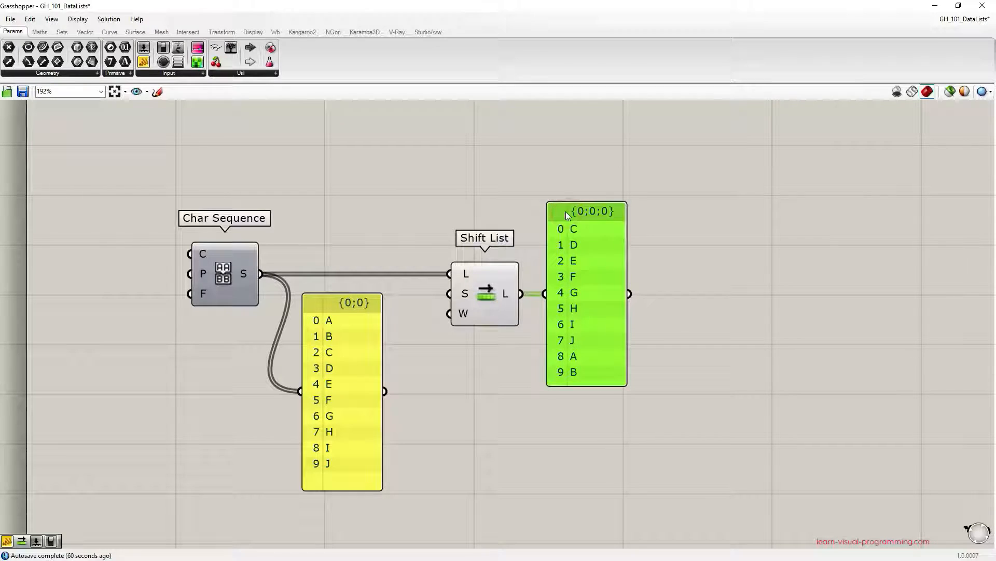
mouse_move(578, 230)
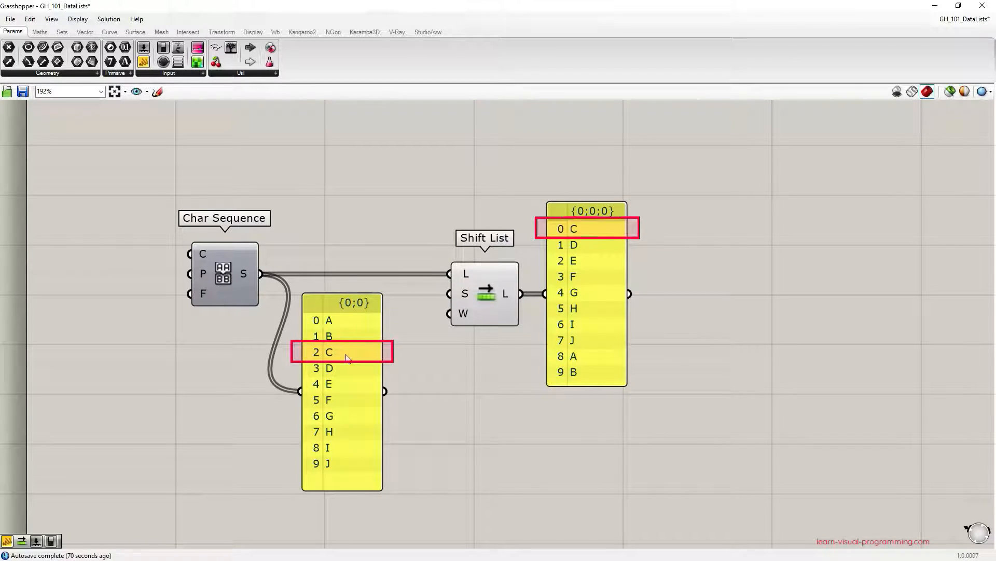
mouse_move(463, 412)
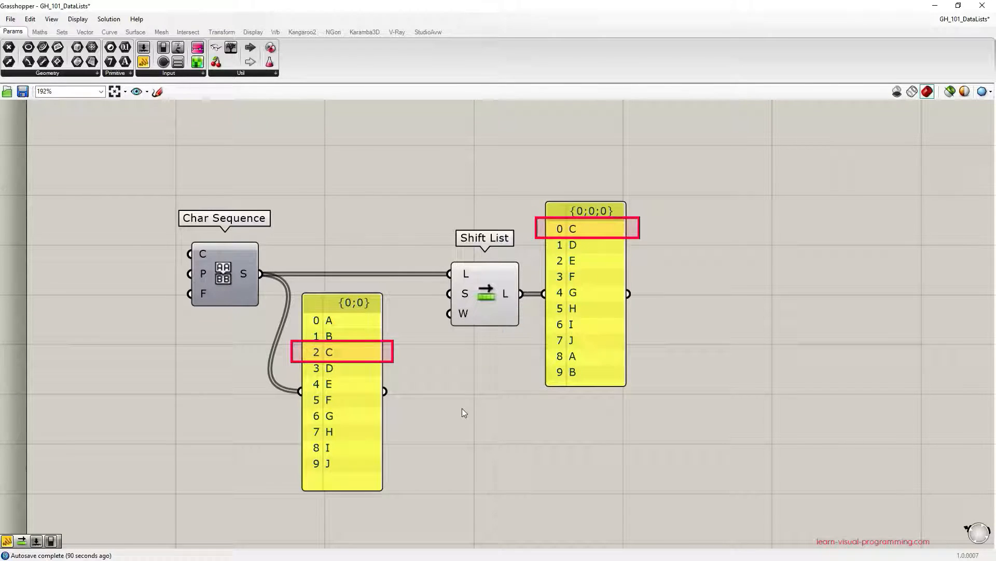
click(469, 363)
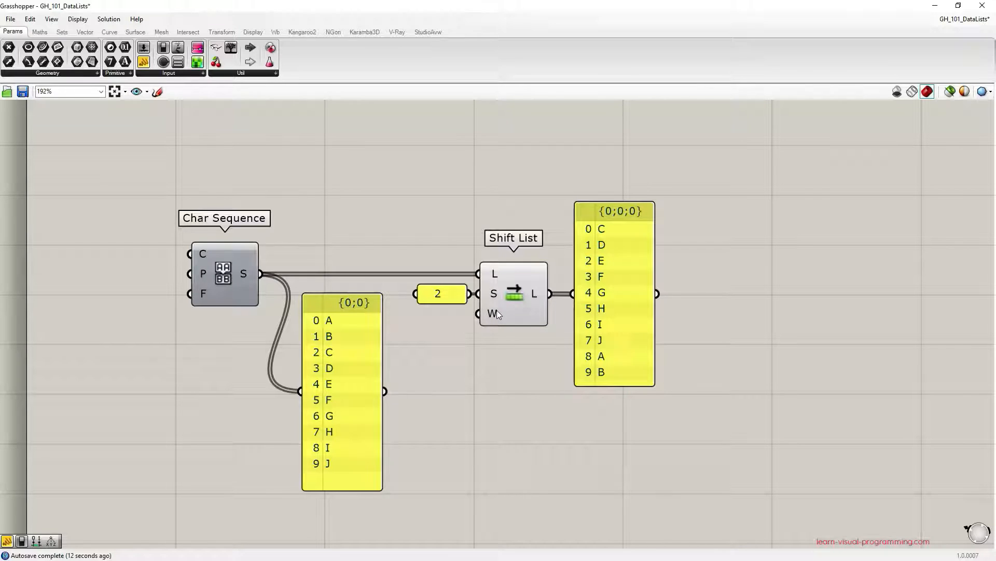
mouse_move(495, 319)
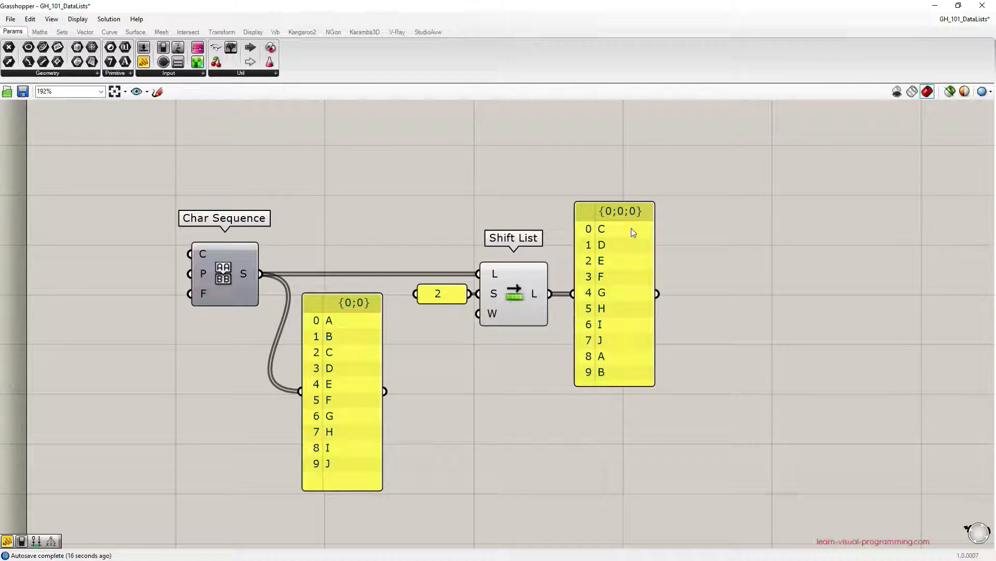
mouse_move(642, 223)
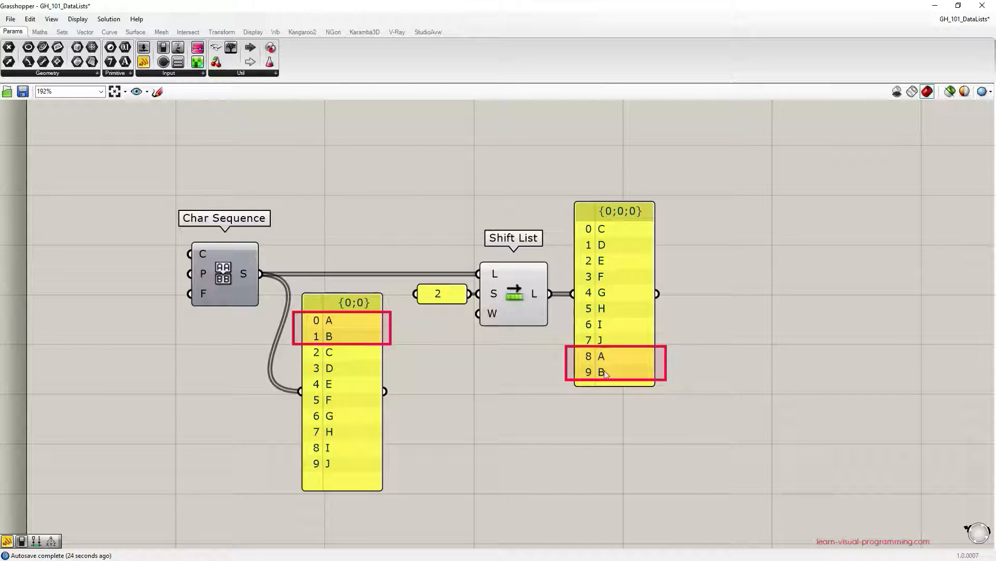
mouse_move(642, 376)
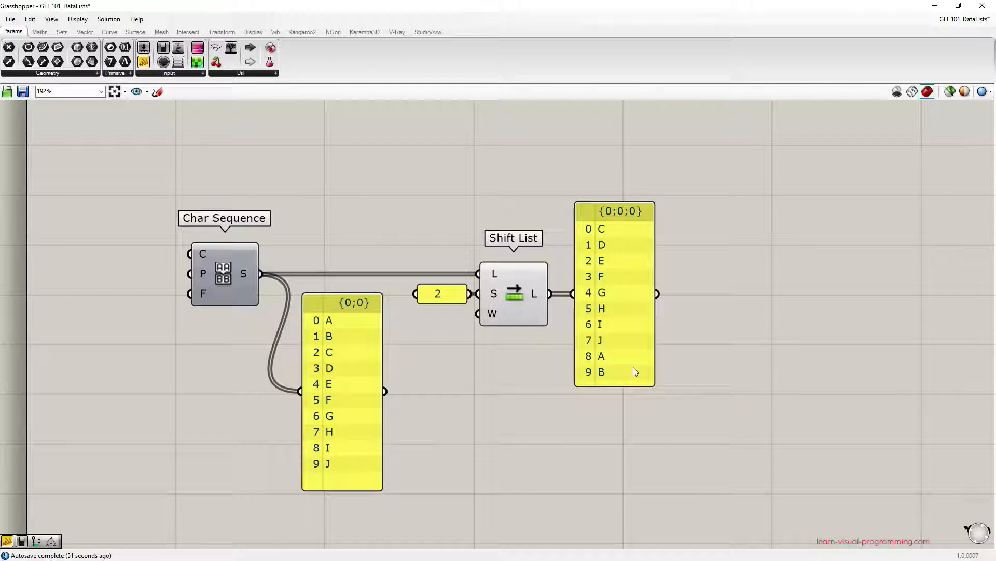
mouse_move(635, 372)
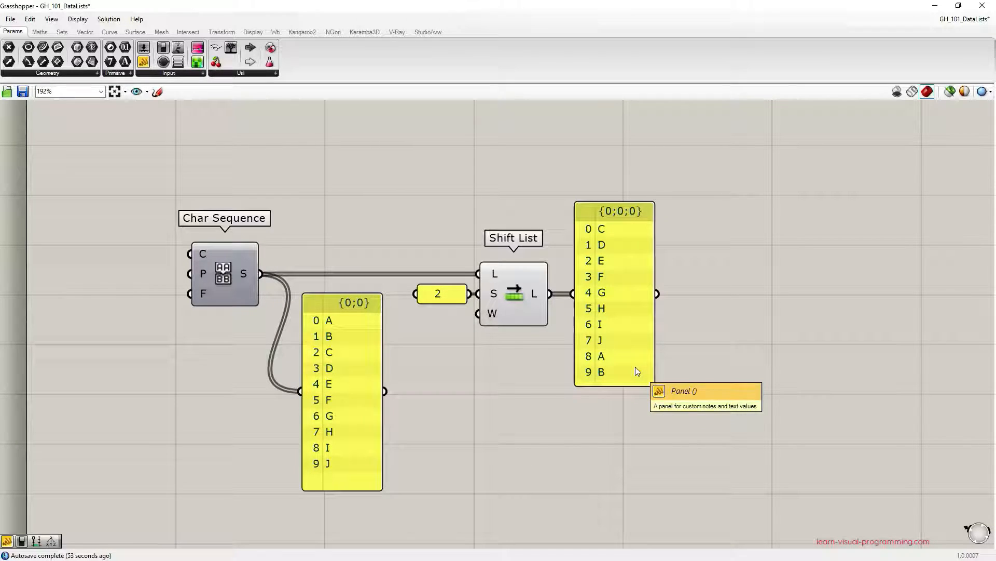
mouse_move(339, 386)
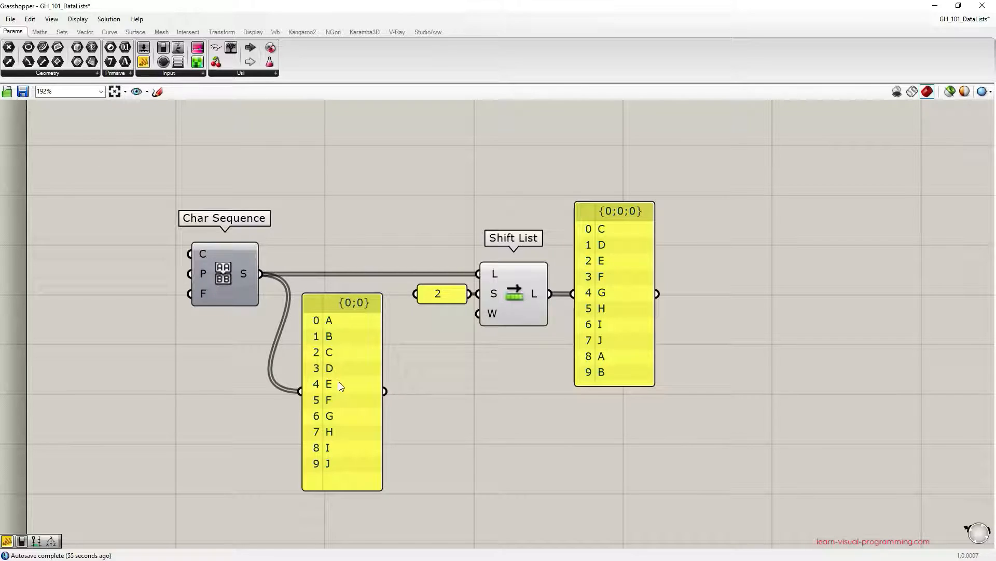
mouse_move(346, 410)
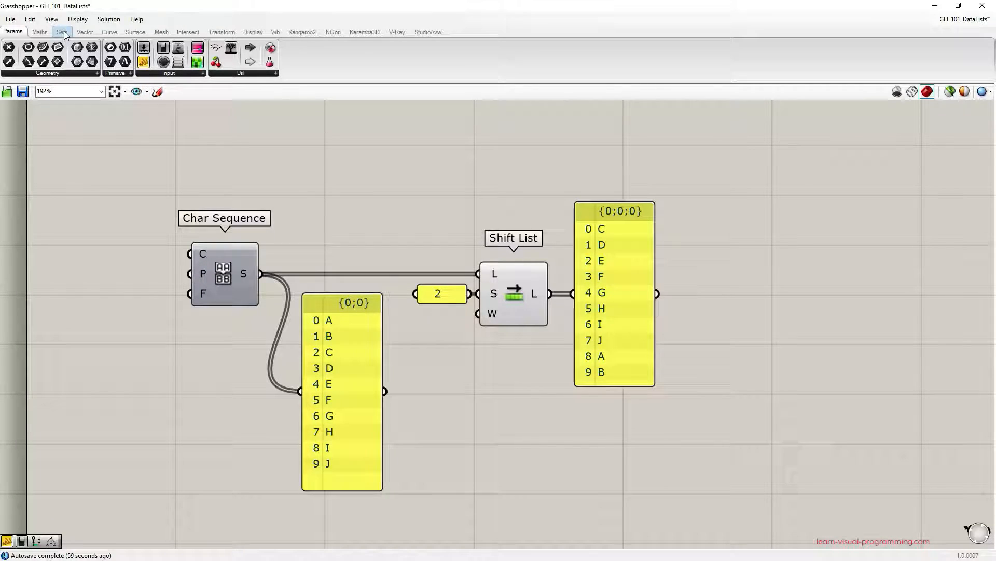
Add List Length from Sets > List and connect Char Sequence S to its L input.
click(62, 32)
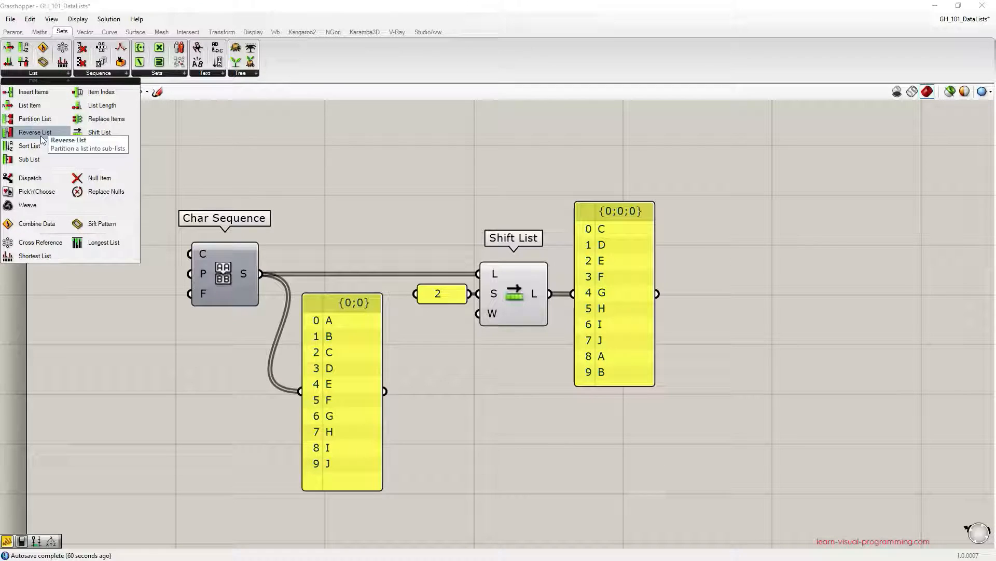
click(248, 176)
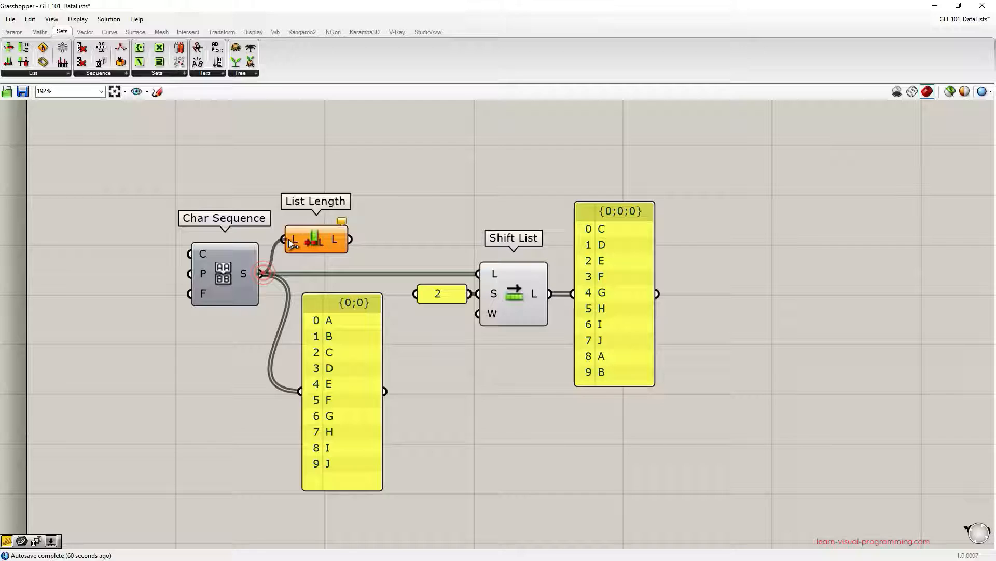
drag(316, 238, 329, 219)
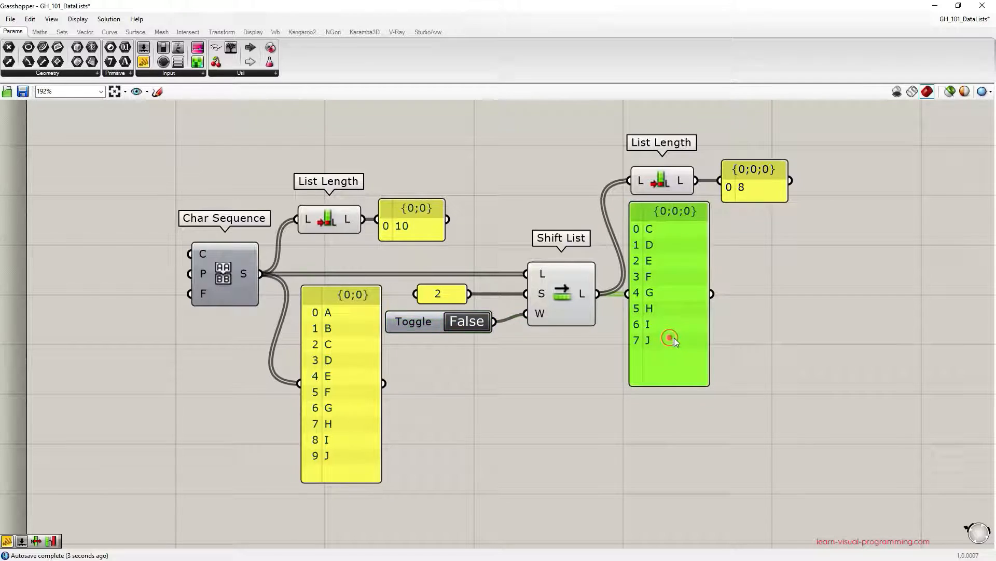
click(438, 320)
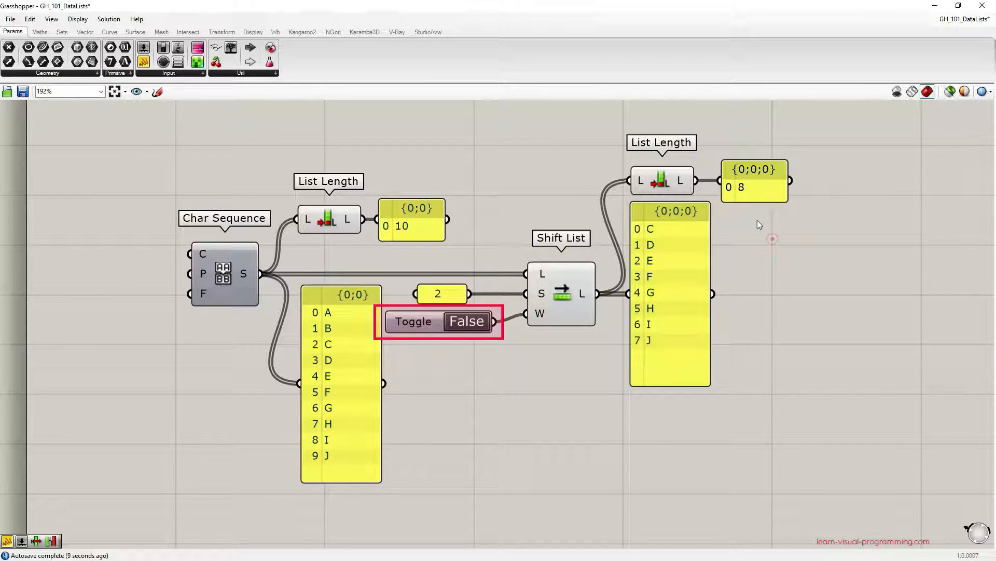
mouse_move(751, 188)
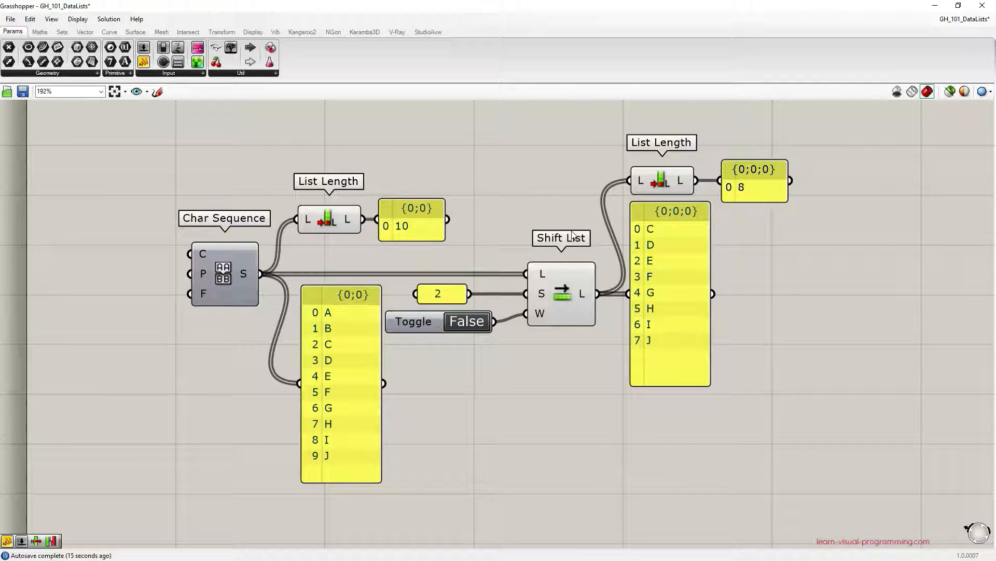
mouse_move(671, 370)
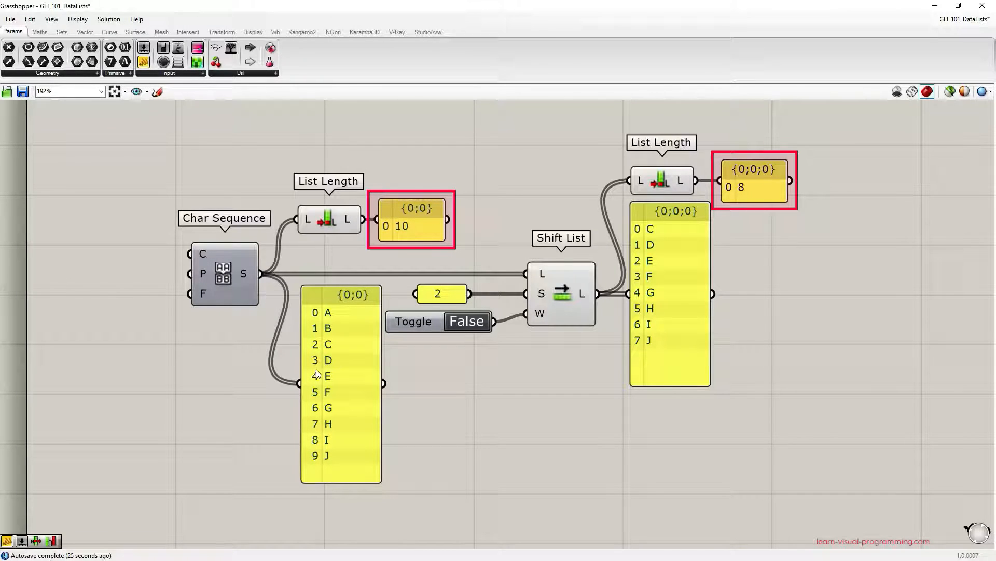
mouse_move(542, 318)
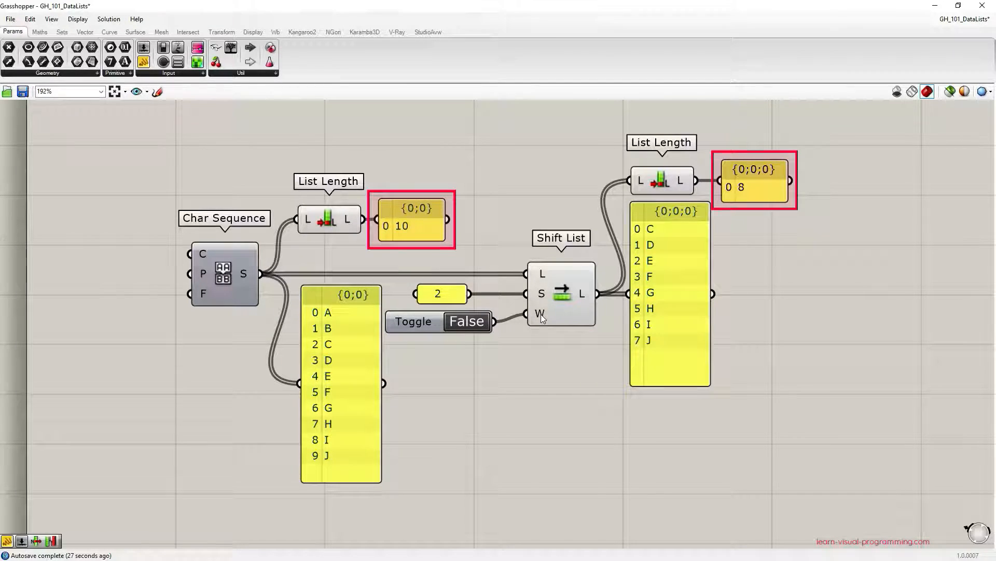
mouse_move(348, 359)
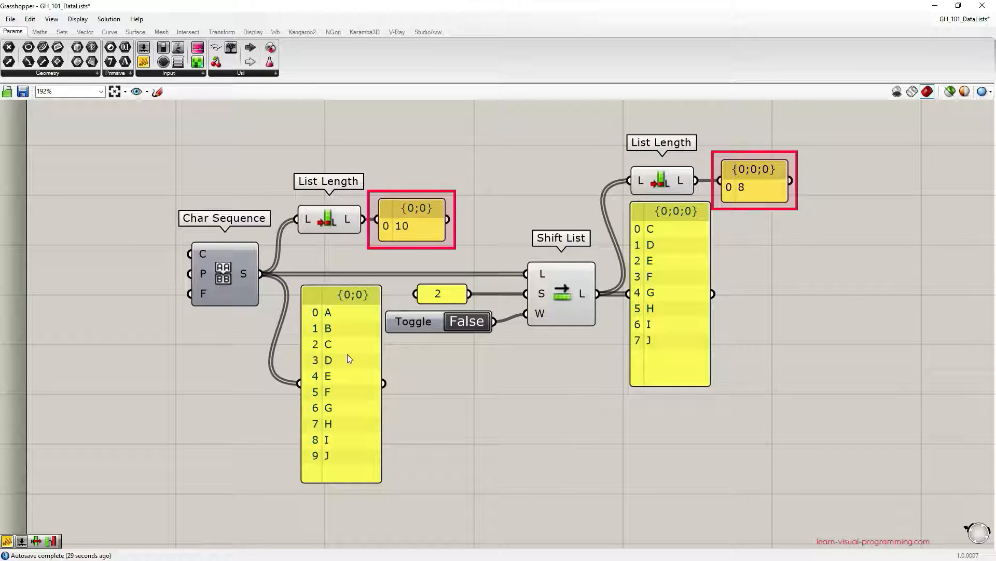
mouse_move(339, 350)
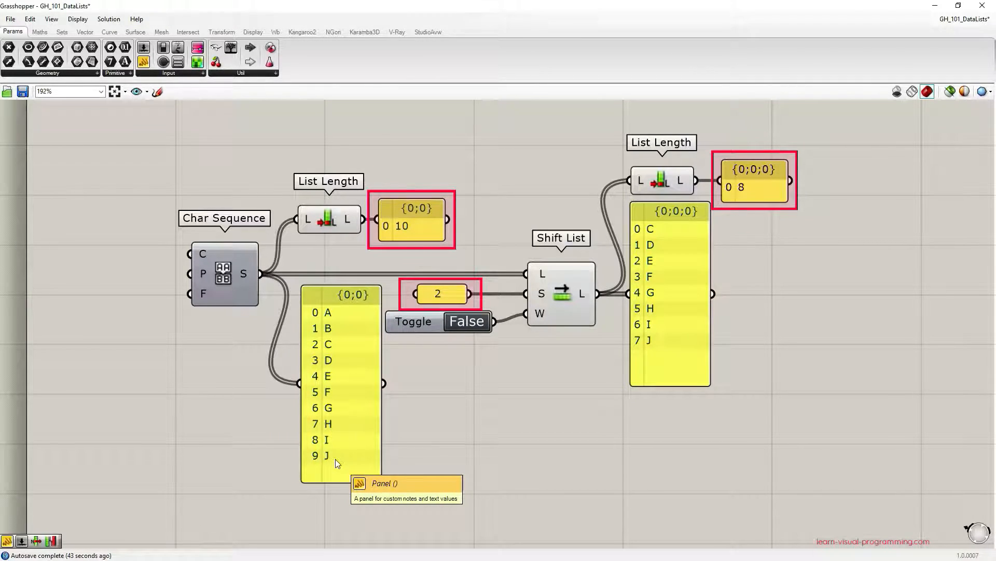
mouse_move(602, 408)
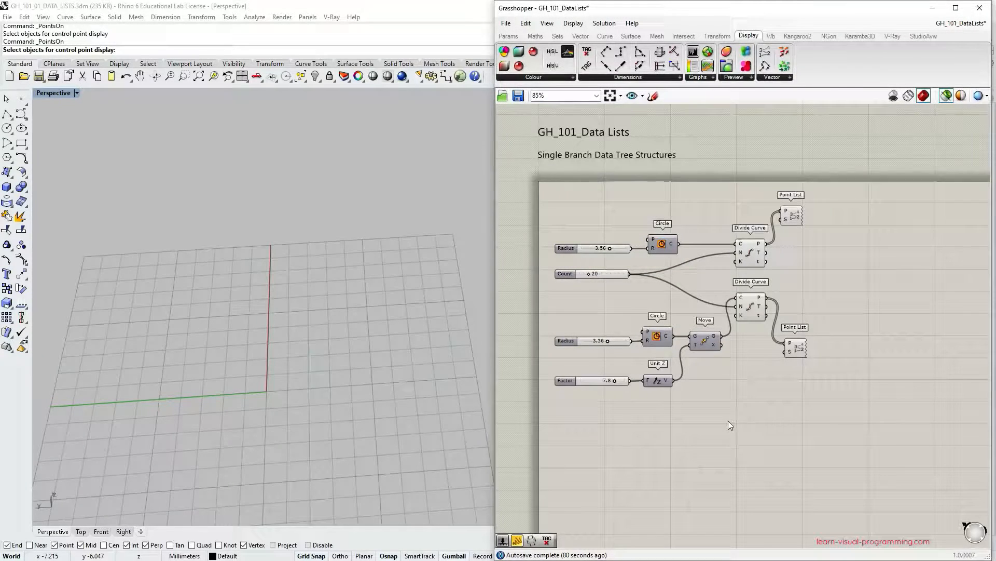
Set the raised circle's Radius slider to 3.03 and the Factor slider to 8.5.
click(507, 36)
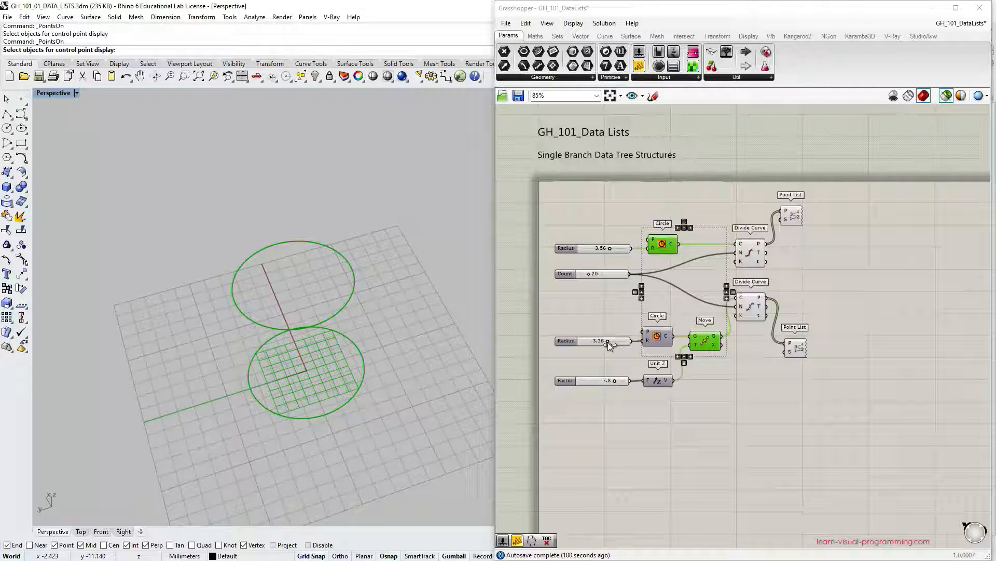
drag(606, 341, 617, 340)
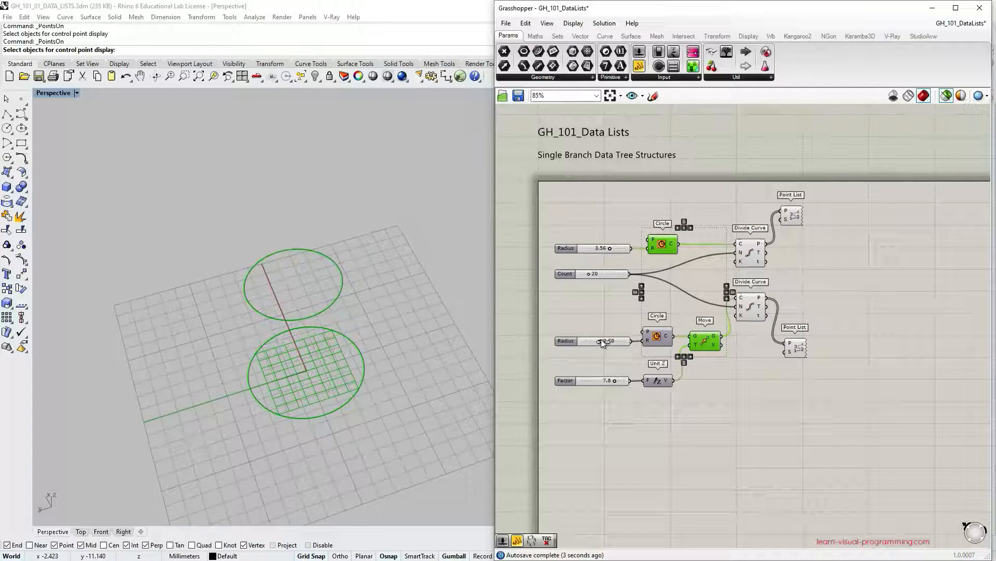
drag(611, 340, 588, 341)
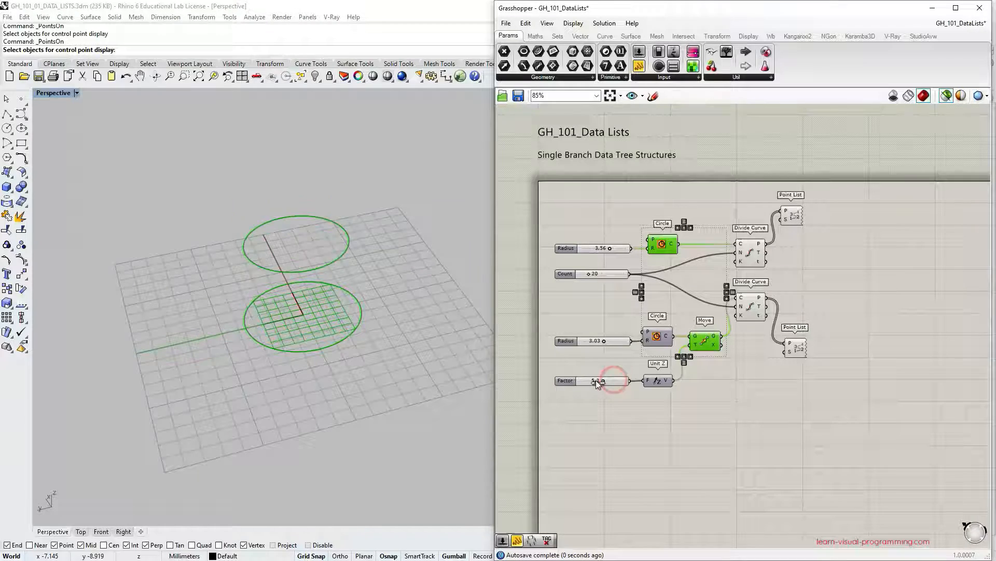
drag(585, 380, 604, 380)
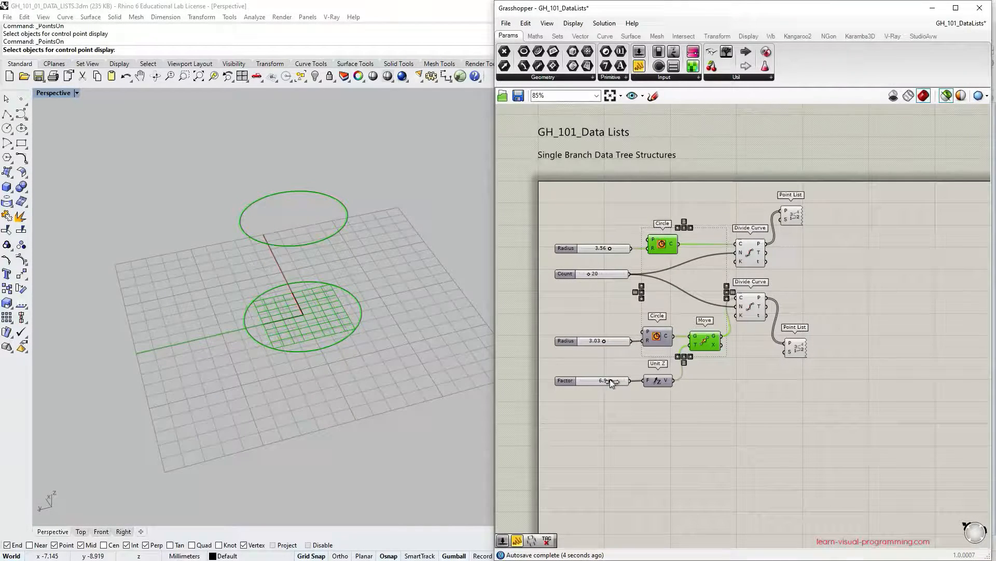
drag(607, 380, 597, 380)
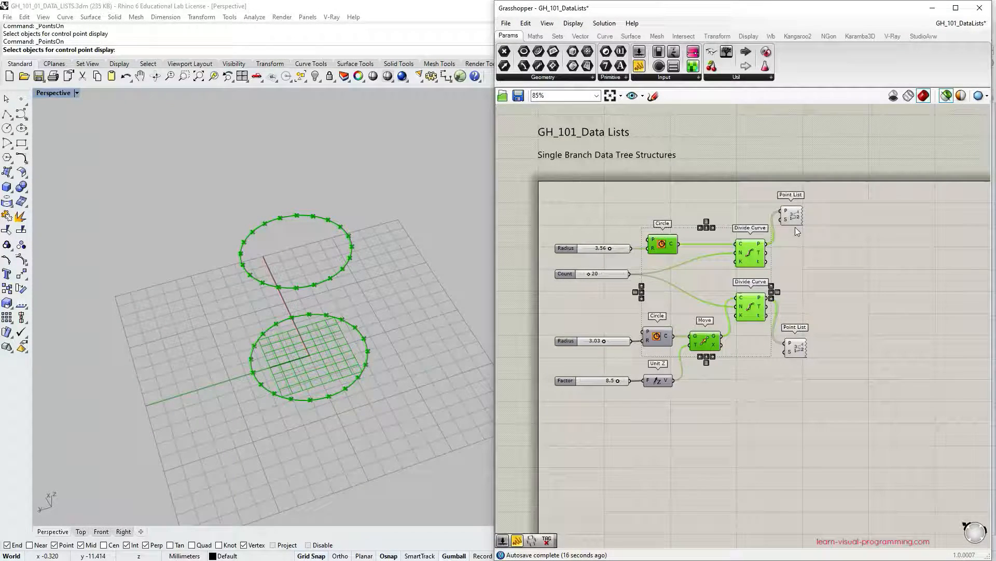
Preview all geometry and clear the selection so point indices 0–19 display.
click(945, 96)
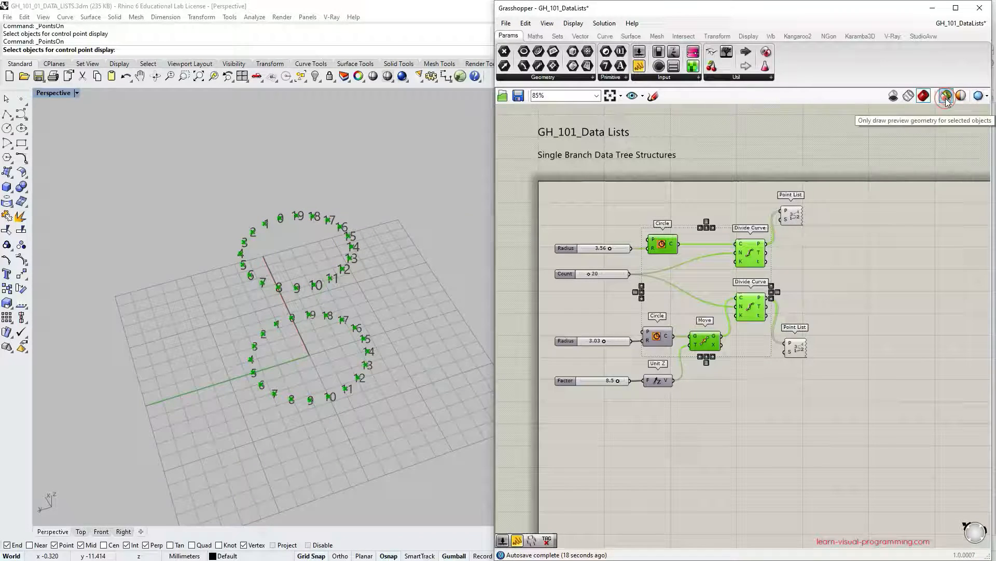
click(945, 96)
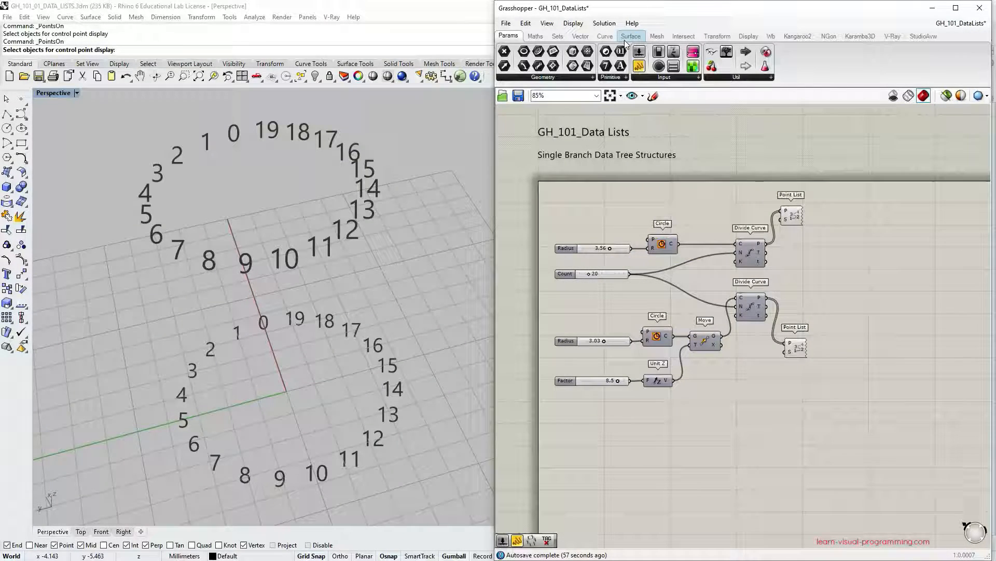
Place a Line component joining the lower circle's points to the raised circle's points.
click(604, 36)
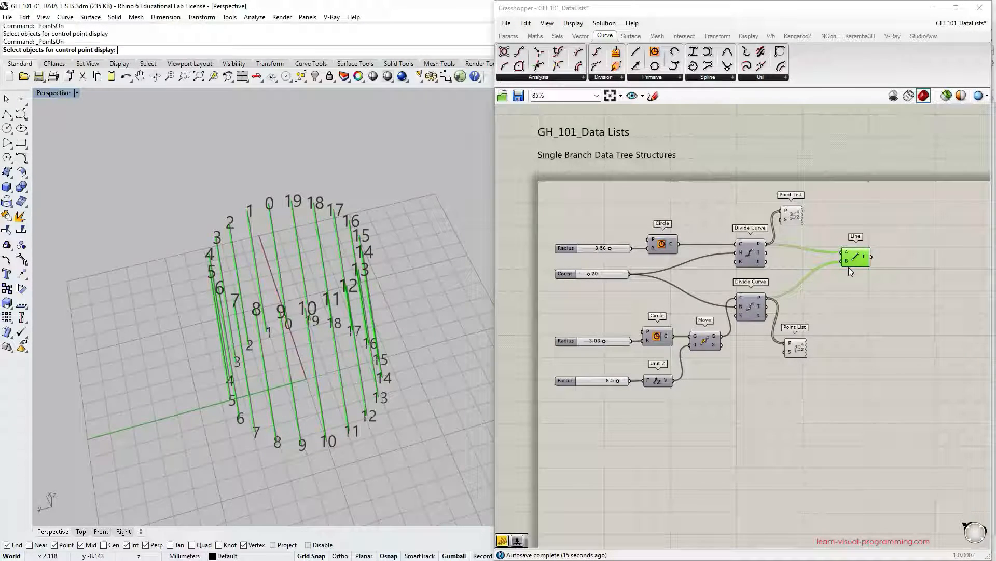
drag(856, 257, 886, 249)
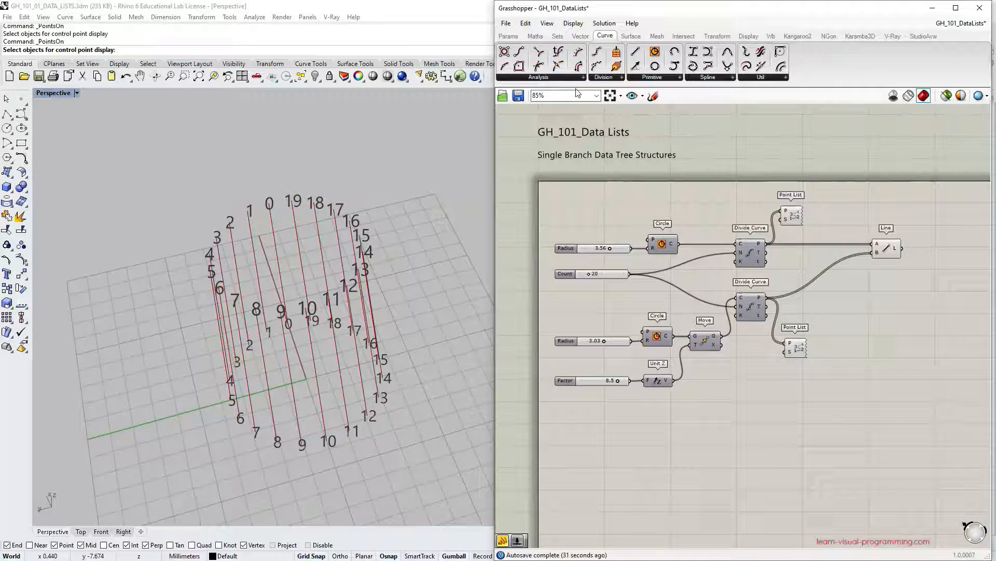
click(558, 36)
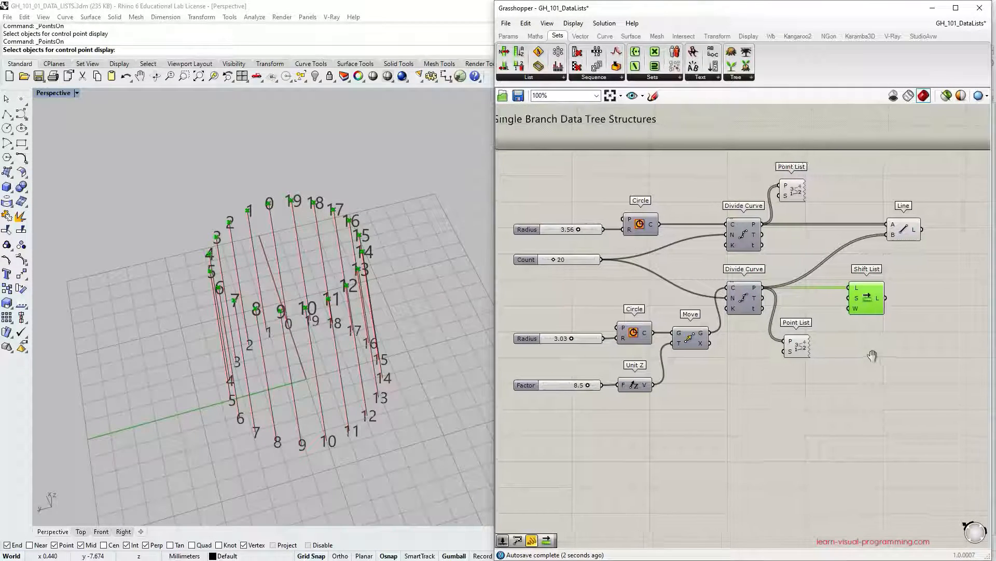
Add a number slider at 0 and wire it into Shift List's S input.
scroll(down, 3)
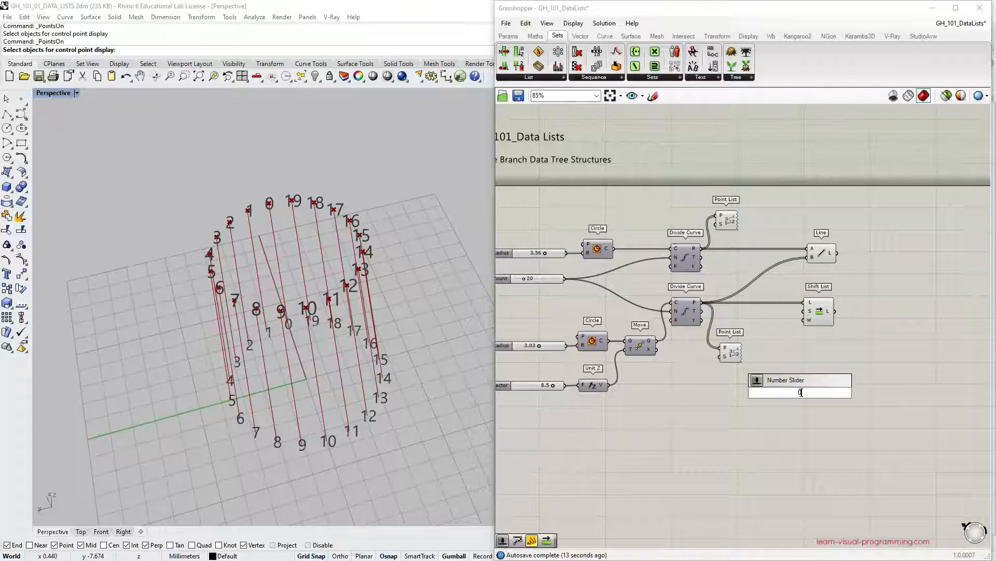
text(0<)
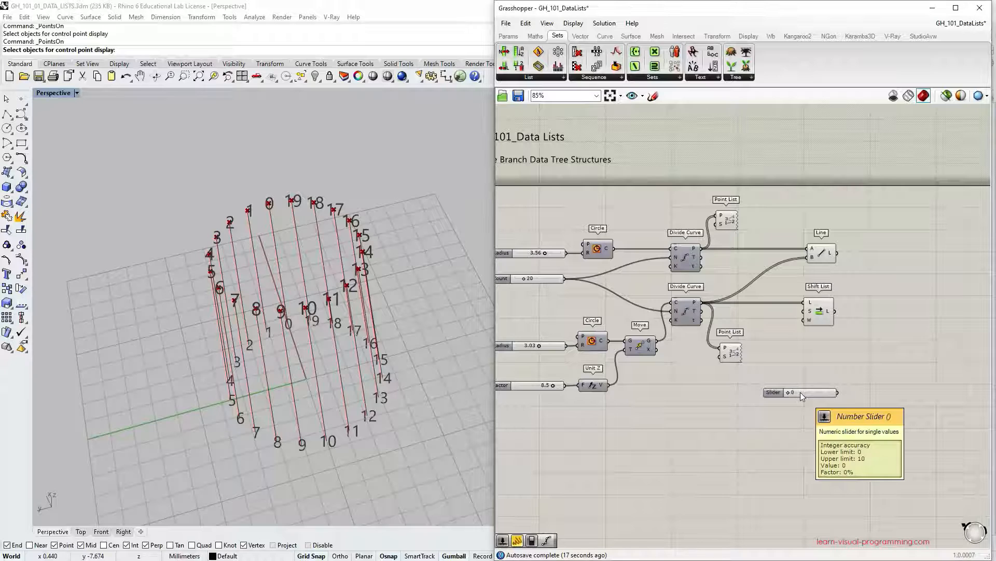
drag(799, 392, 756, 311)
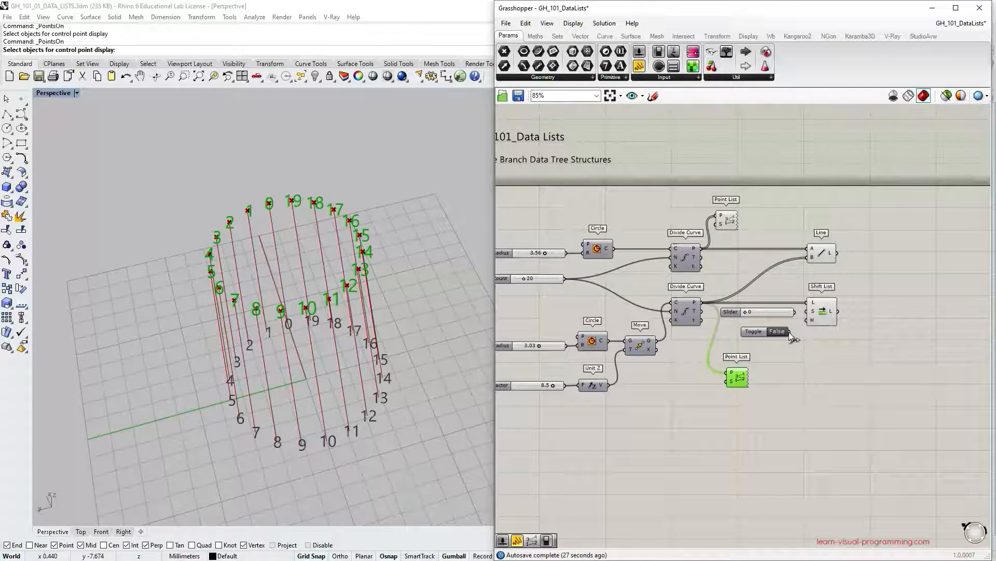
Switch the wrap Boolean Toggle to True on Shift List.
click(776, 331)
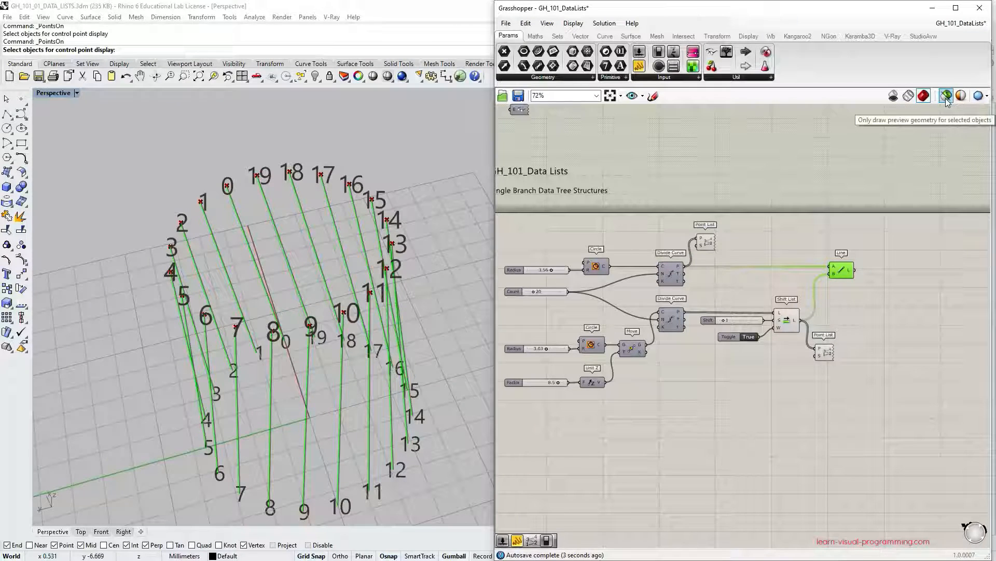
Enable selected-only preview and select the Line component to show only the hourglass lines.
click(946, 95)
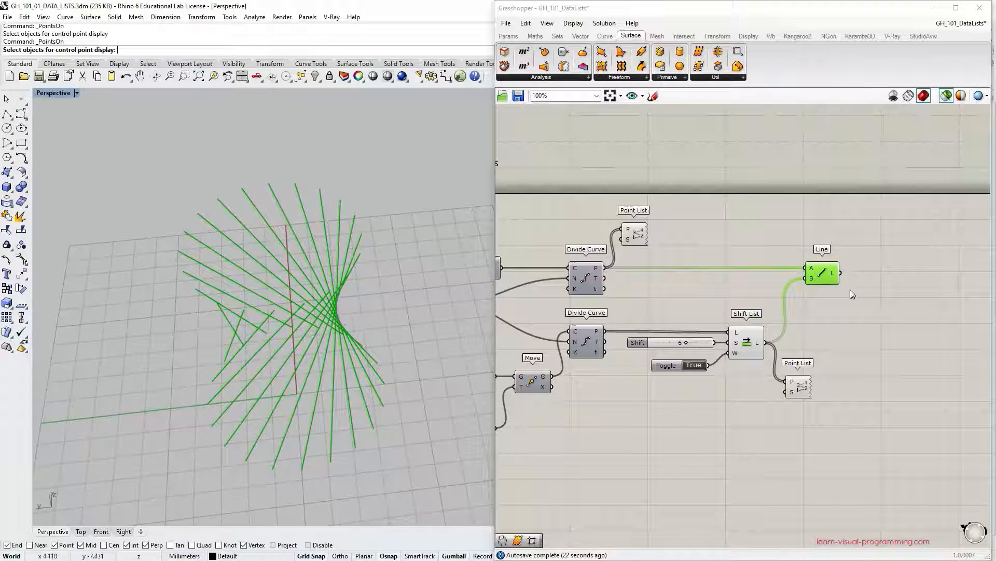
click(508, 36)
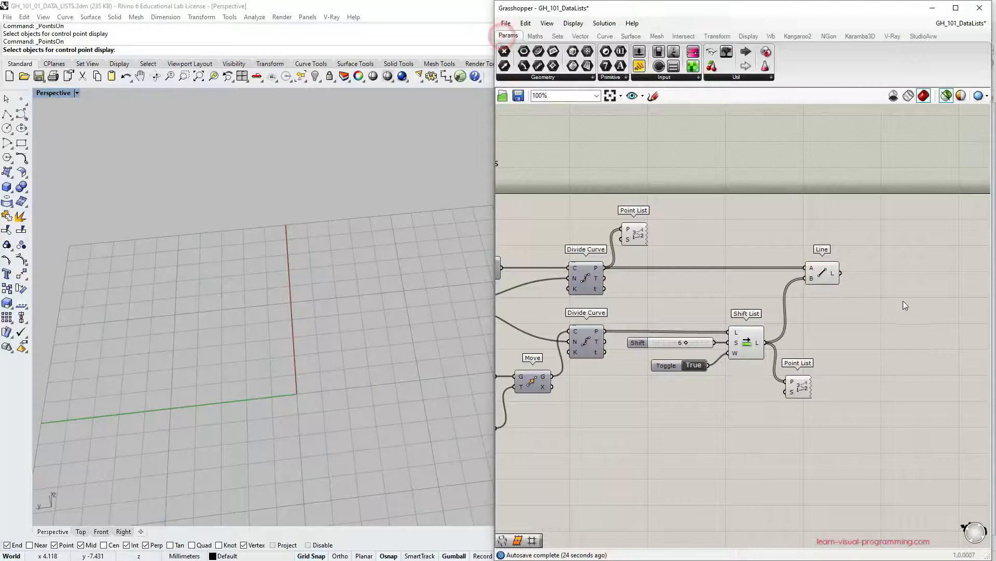
click(821, 272)
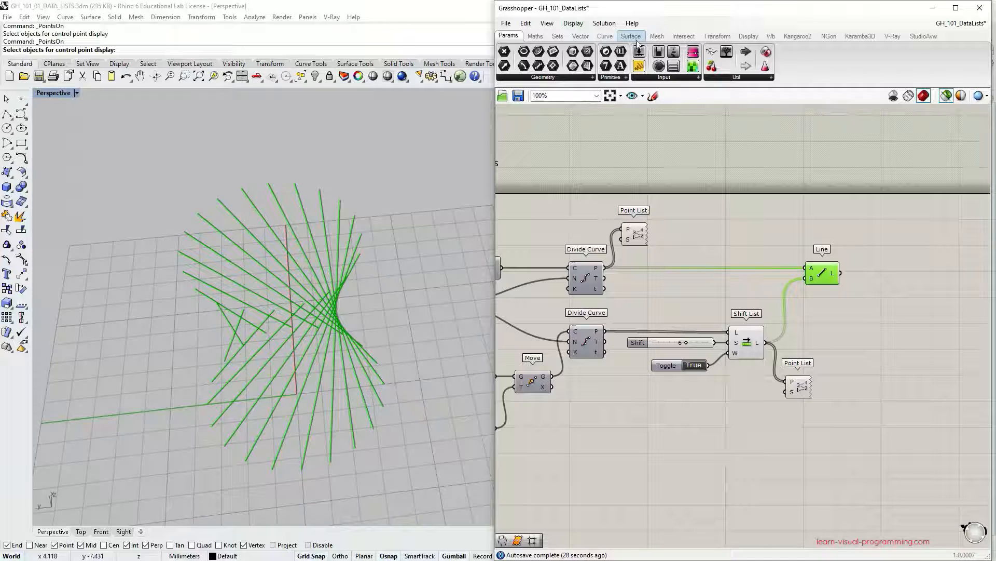
Loft the lines into an hourglass surface, closing it via Loft Options with a True toggle.
click(629, 35)
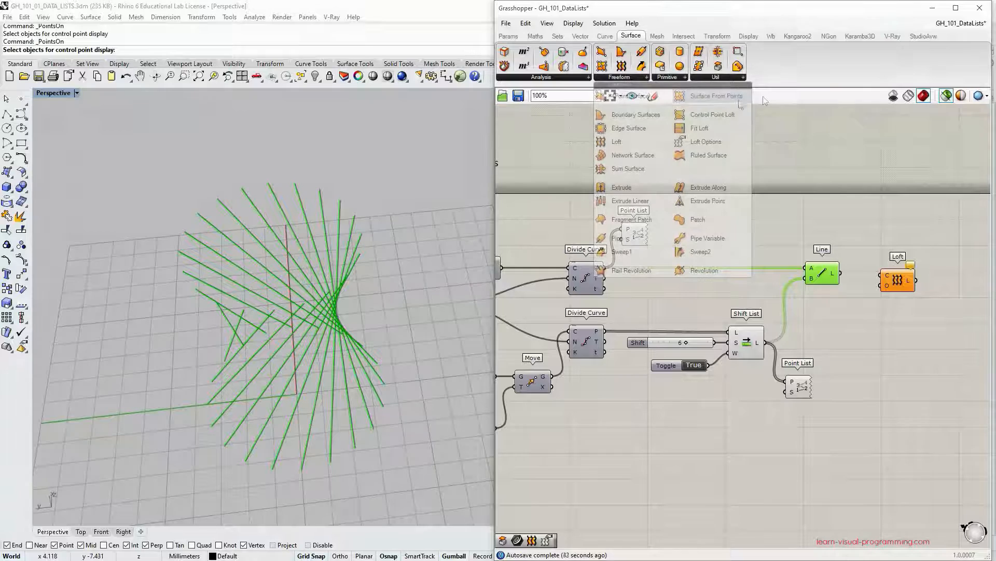
mouse_move(705, 141)
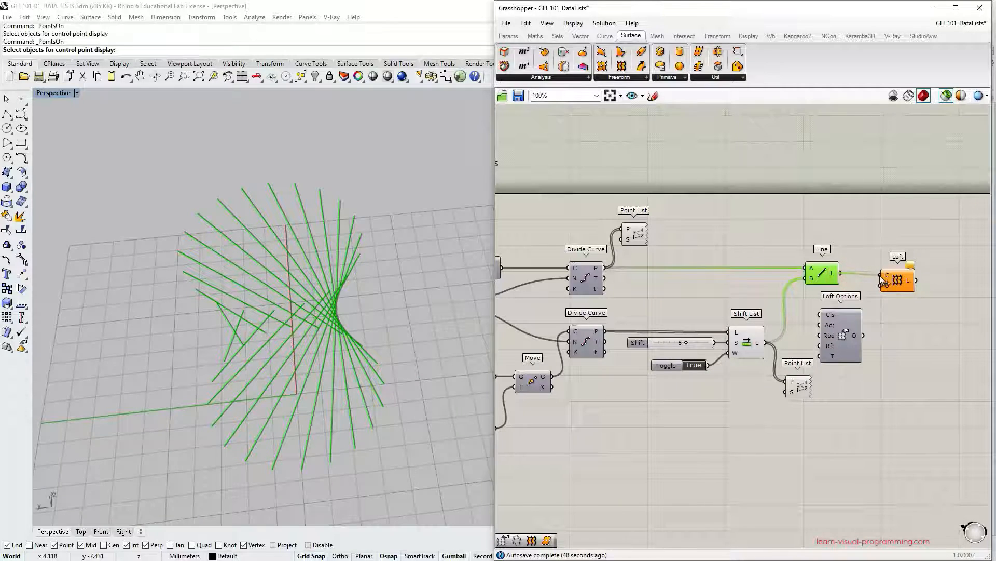
click(840, 335)
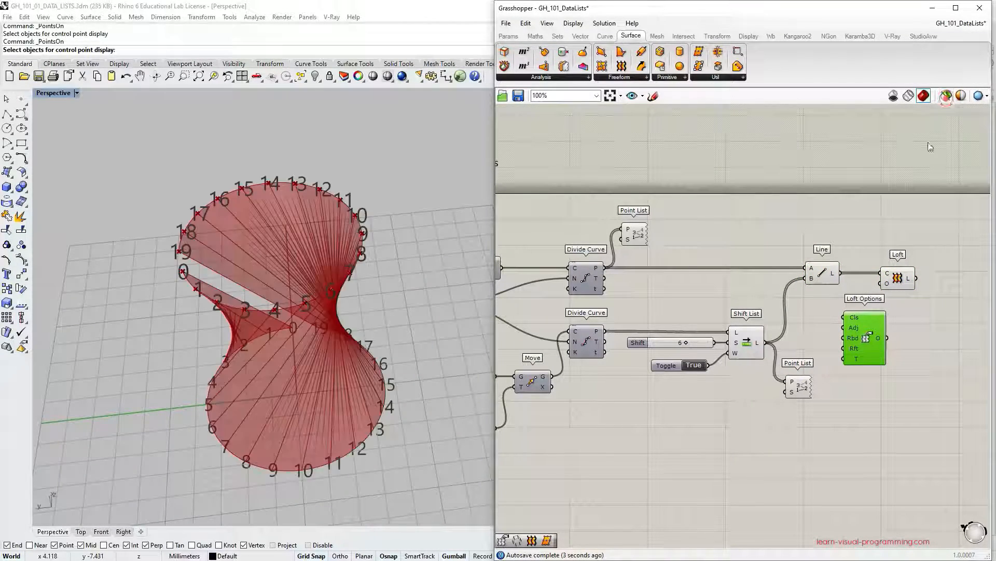
mouse_move(853, 317)
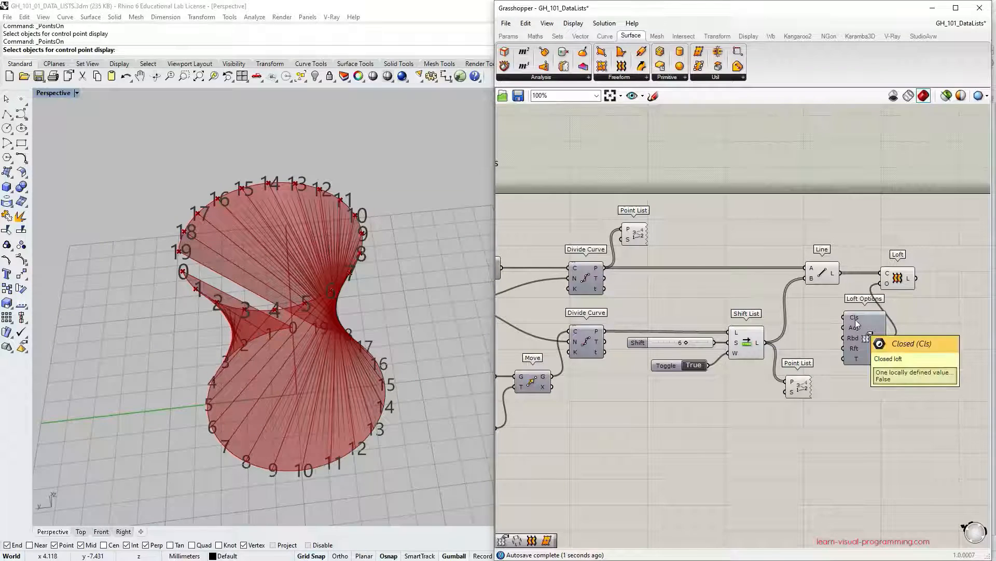
click(508, 36)
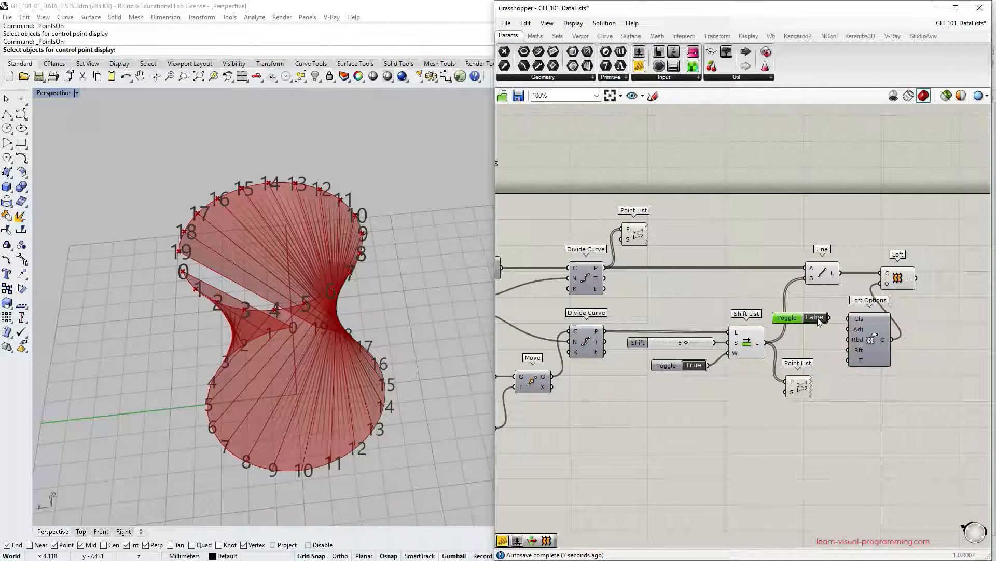
click(799, 318)
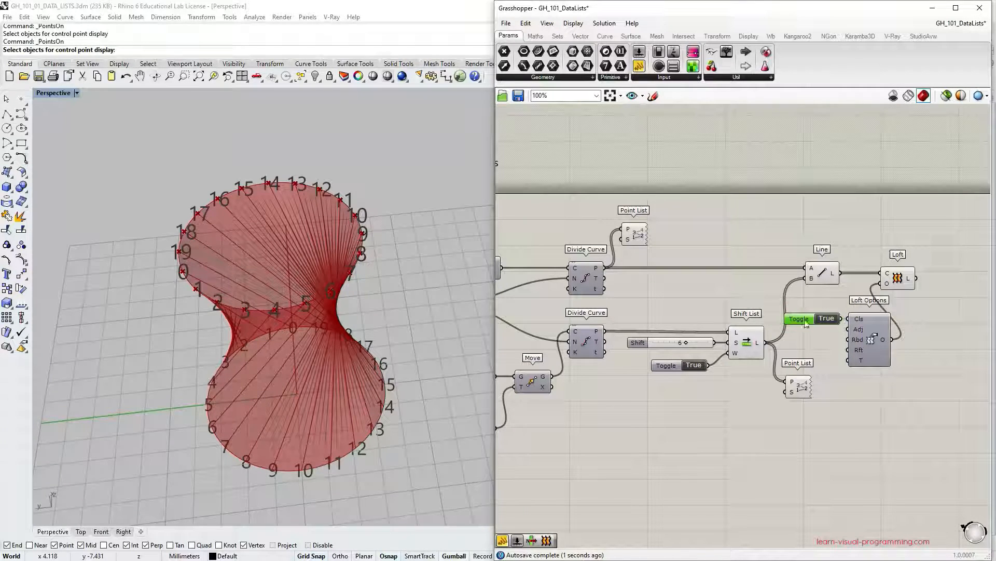